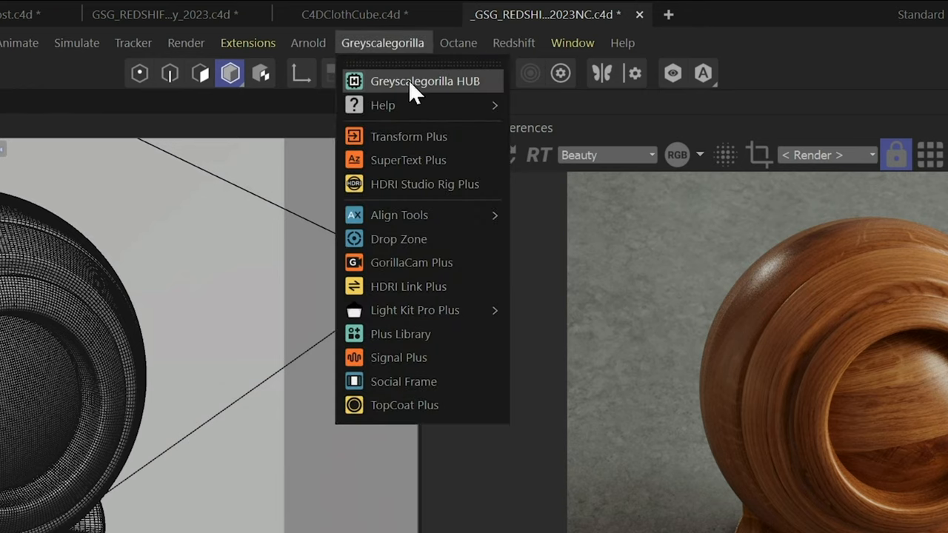
- Open the Greyscalegorilla HUB and browse its Stock Assets packs
{"action": "left_click", "coordinate": [422, 82]}
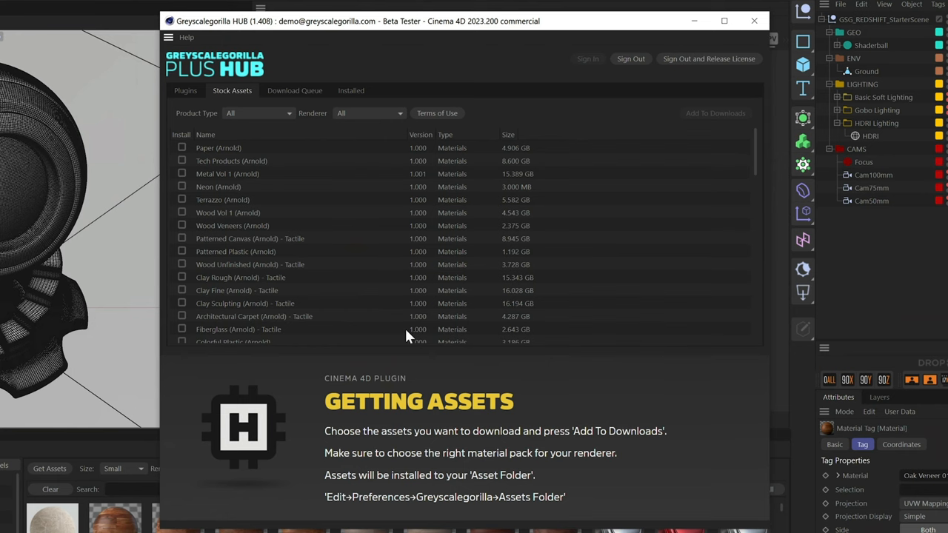
{"action": "scroll", "scroll_direction": "down", "scroll_amount": 3}
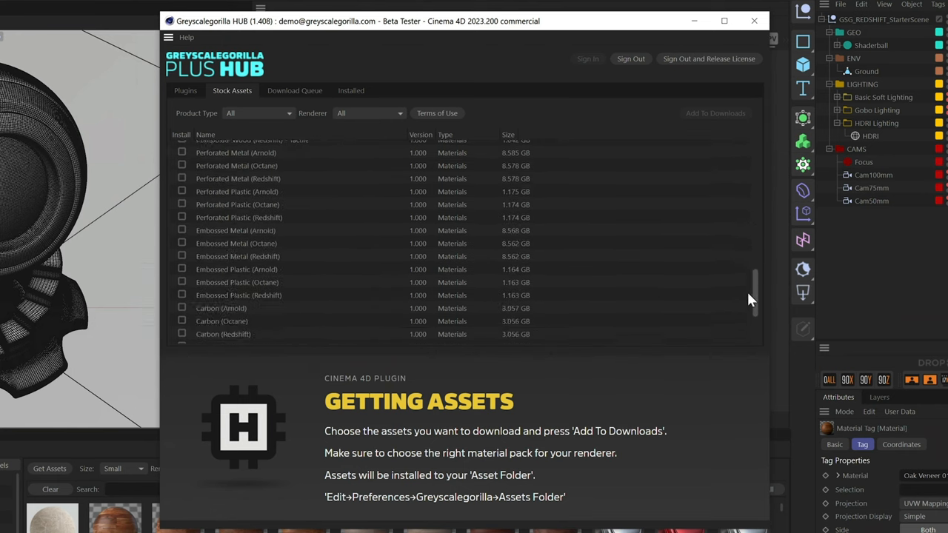
{"action": "scroll", "scroll_direction": "up", "scroll_amount": 3}
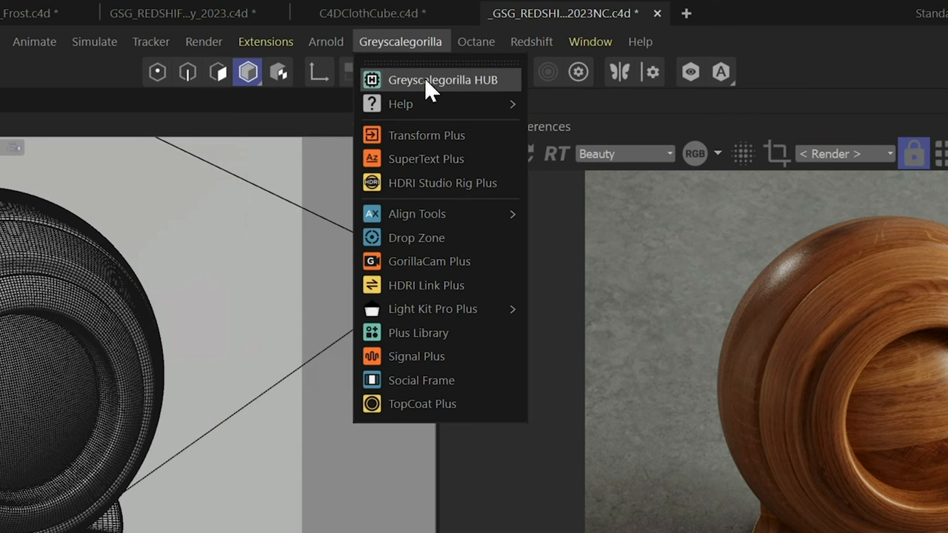
- Reopen the HUB, browse Stock Assets, and select packs like Suede and Leather for download
{"action": "left_click", "coordinate": [440, 79]}
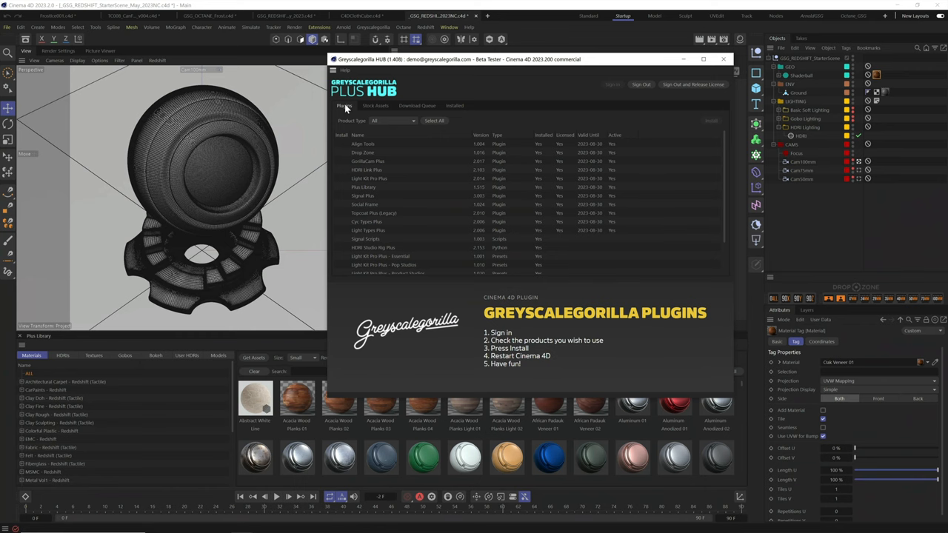
{"action": "mouse_move", "coordinate": [419, 191]}
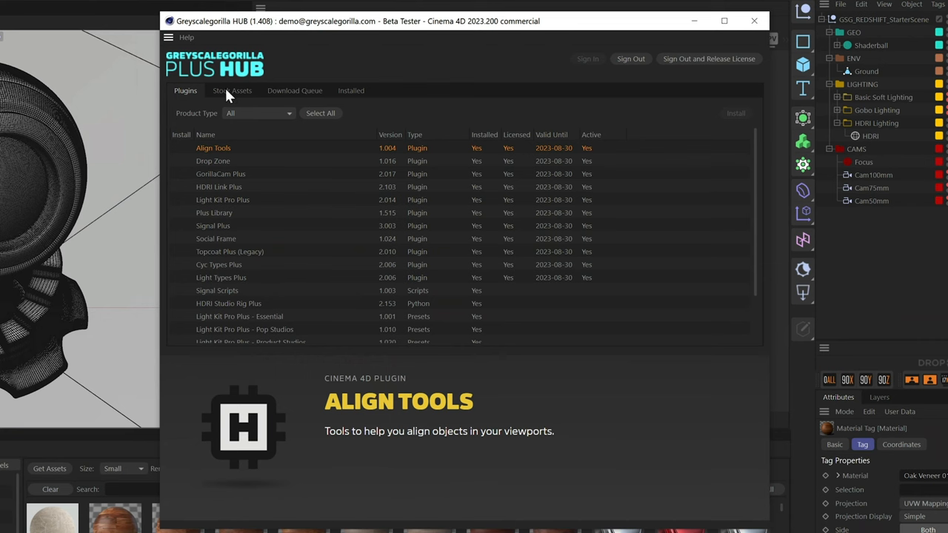
{"action": "left_click", "coordinate": [232, 91]}
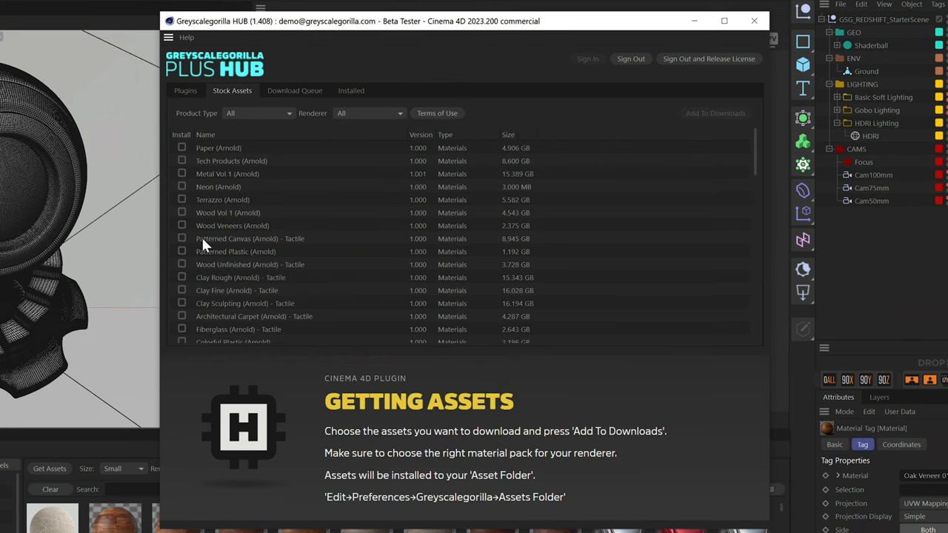
{"action": "scroll", "scroll_direction": "down", "scroll_amount": 3}
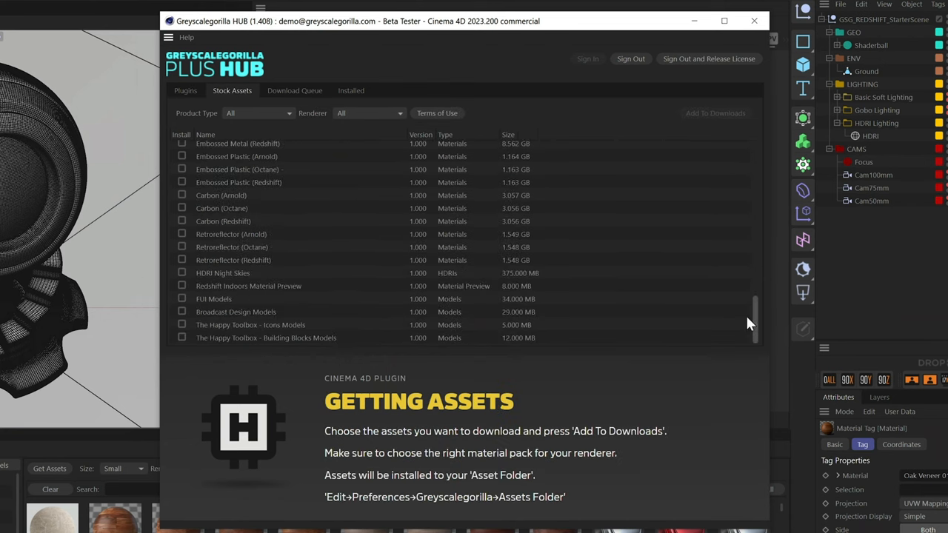
{"action": "scroll", "scroll_direction": "up", "scroll_amount": 3}
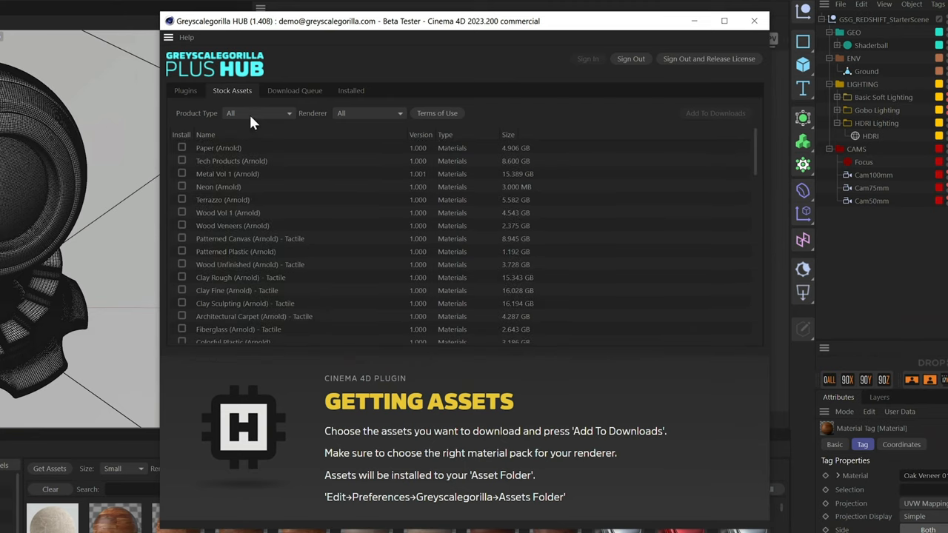
{"action": "mouse_move", "coordinate": [354, 121]}
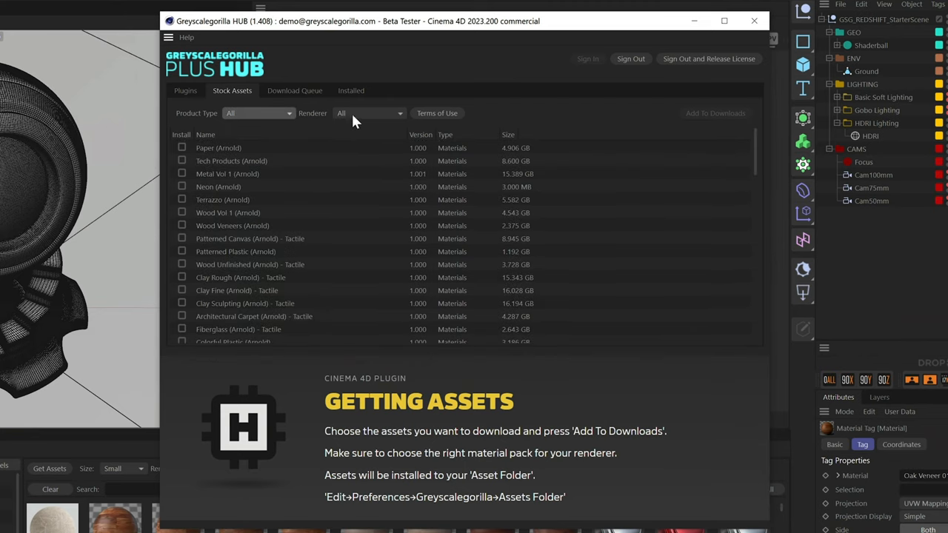
{"action": "left_click", "coordinate": [369, 113]}
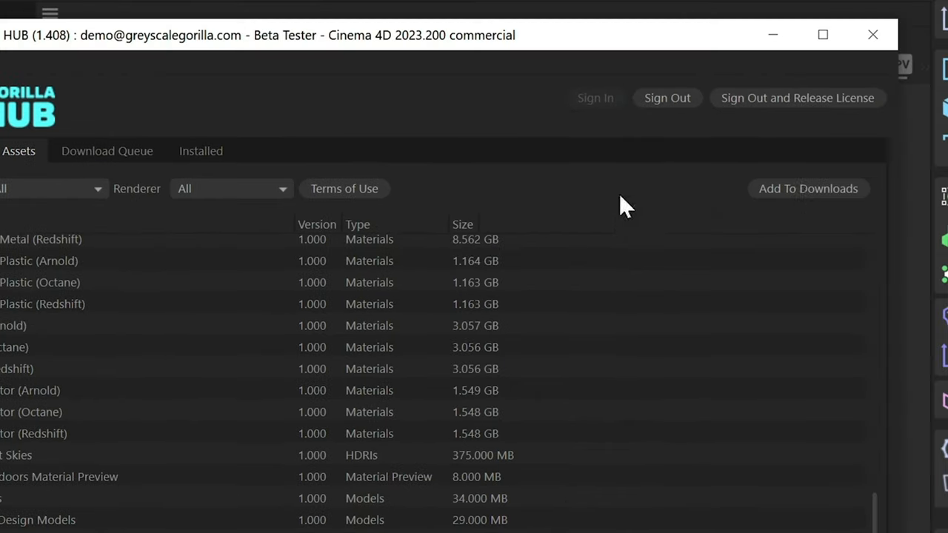
{"action": "mouse_move", "coordinate": [808, 188]}
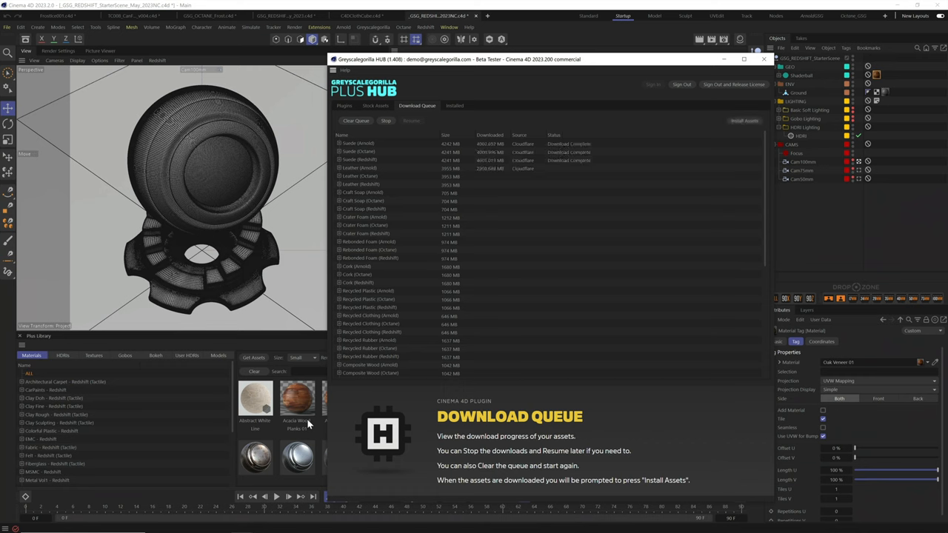
- Confirm all queued packs show Download Complete and dismiss the notification
{"action": "scroll", "scroll_direction": "down", "scroll_amount": 3}
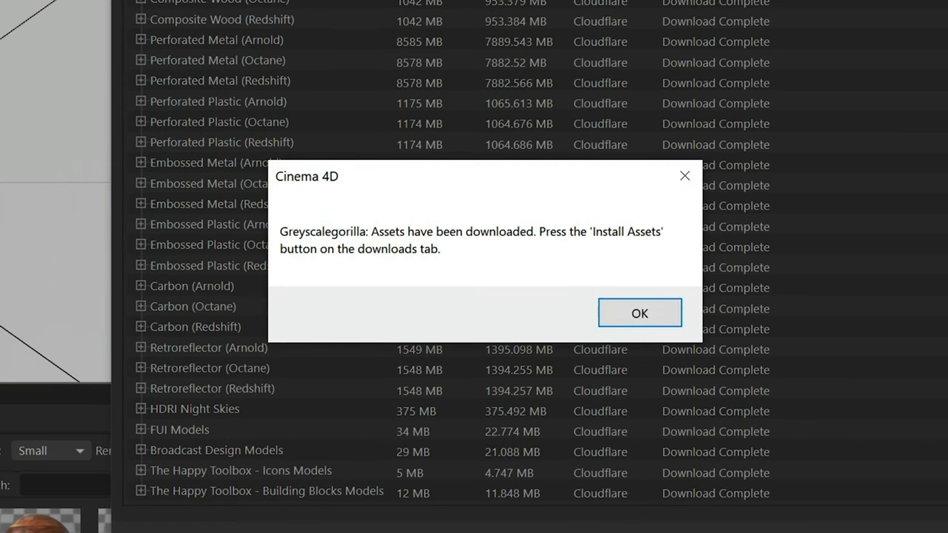
{"action": "left_click", "coordinate": [639, 312]}
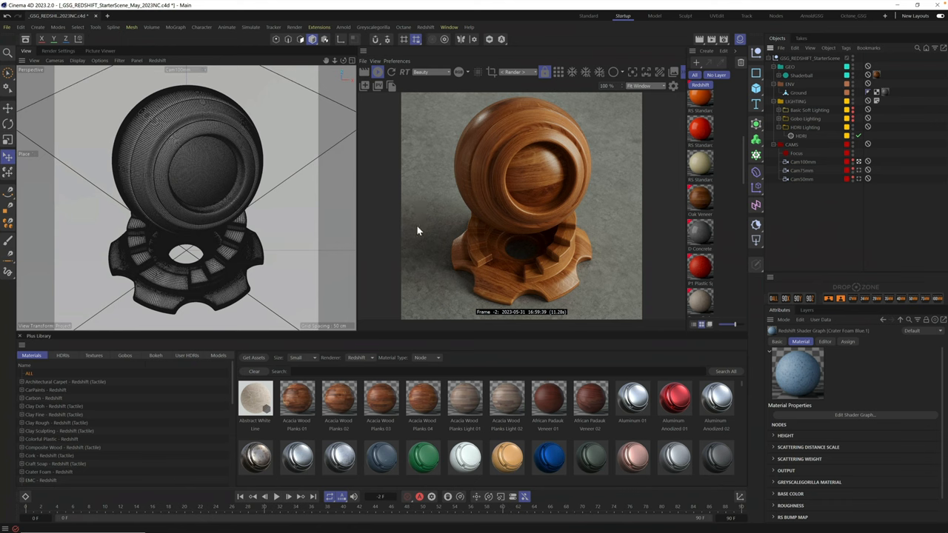
{"action": "mouse_move", "coordinate": [332, 298]}
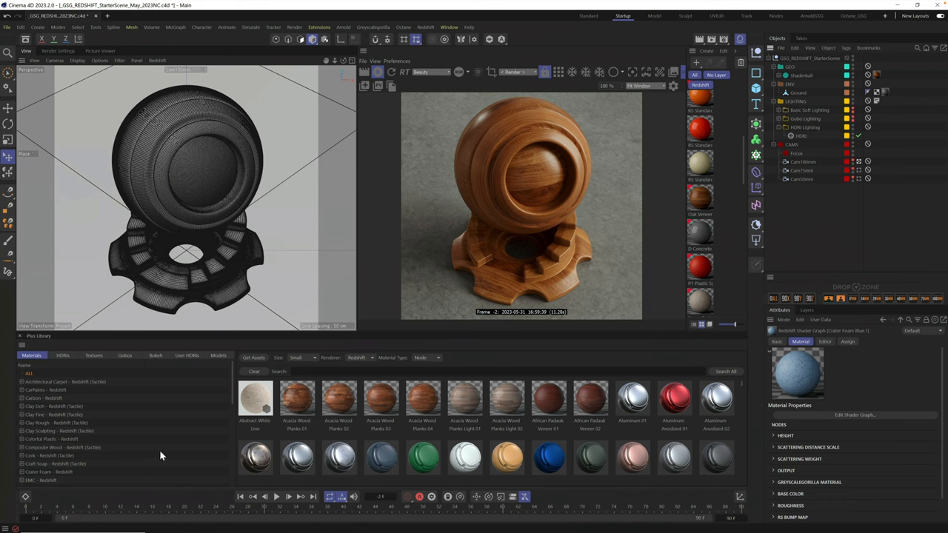
{"action": "mouse_move", "coordinate": [246, 274]}
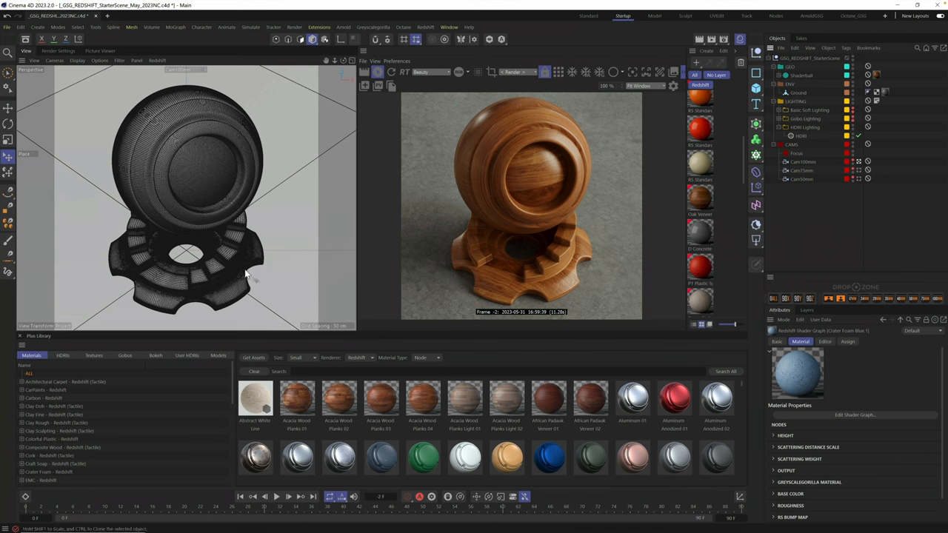
{"action": "mouse_move", "coordinate": [556, 486]}
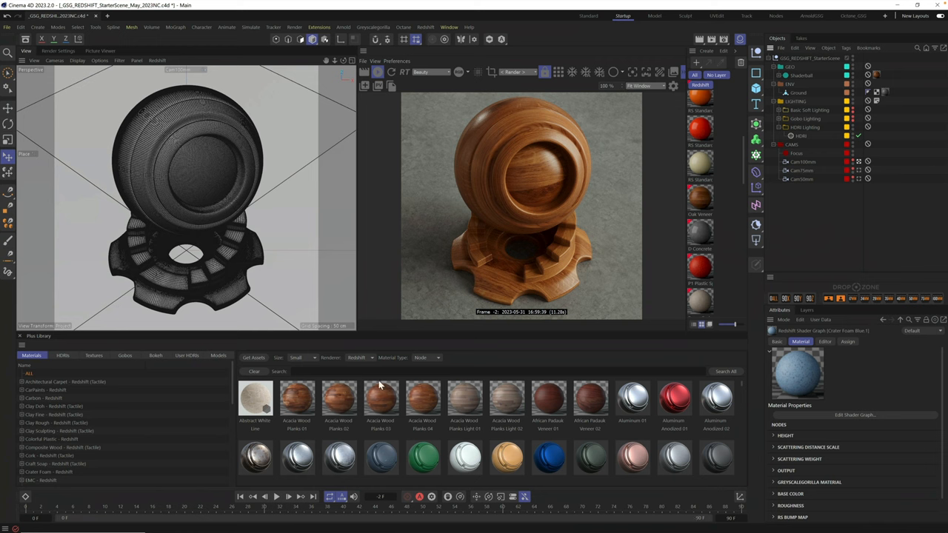
{"action": "left_click", "coordinate": [373, 27]}
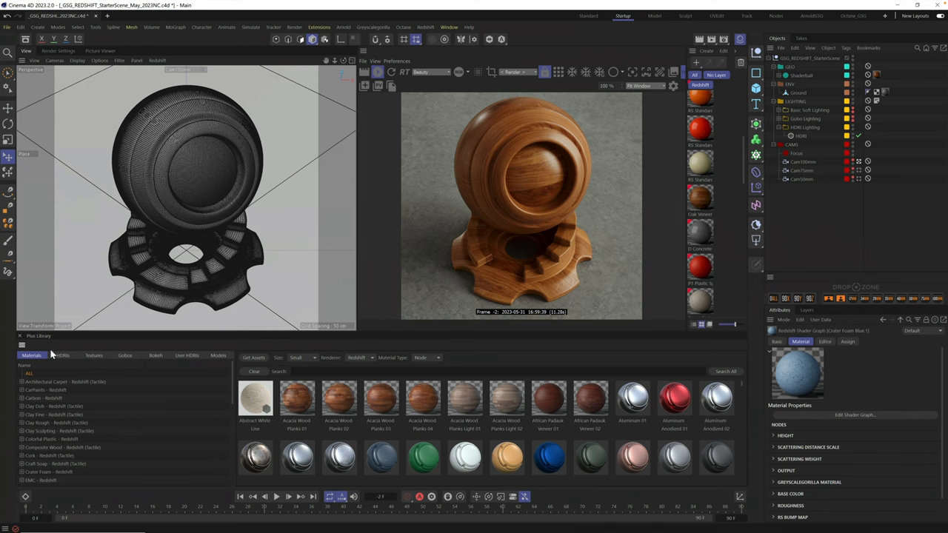
{"action": "mouse_move", "coordinate": [62, 361]}
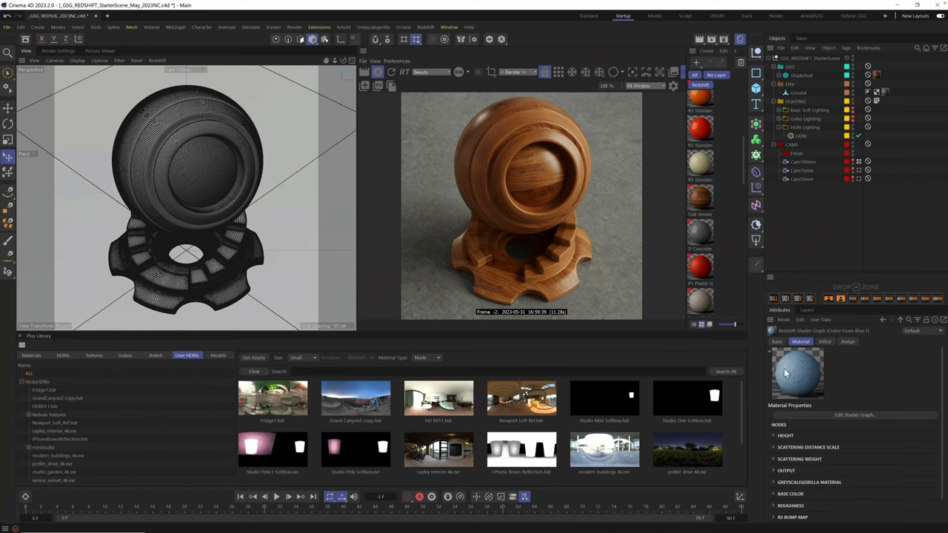
{"action": "mouse_move", "coordinate": [219, 357]}
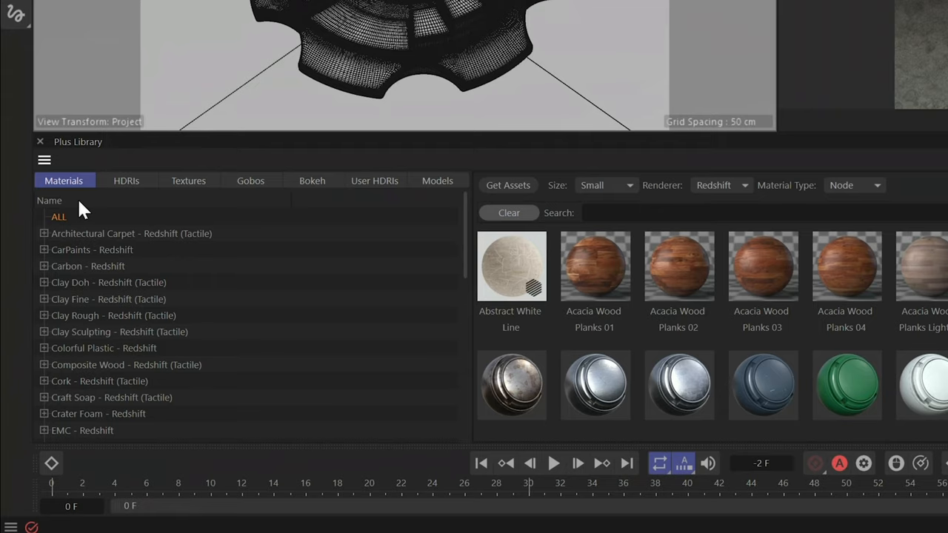
{"action": "mouse_move", "coordinate": [63, 228]}
{"action": "type", "text": "w"}
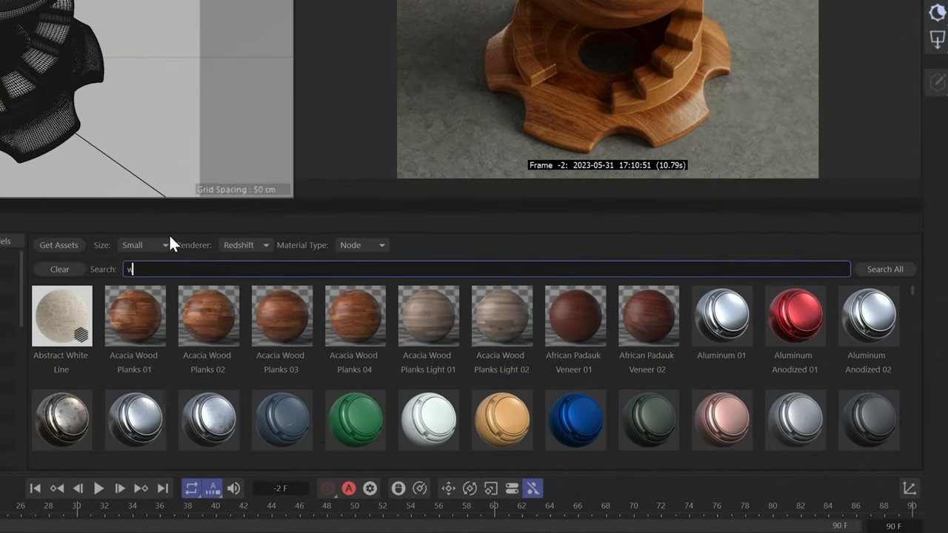
- Search the Plus Library for wood, then plastic, and finally foam
{"action": "type", "text": "ood"}
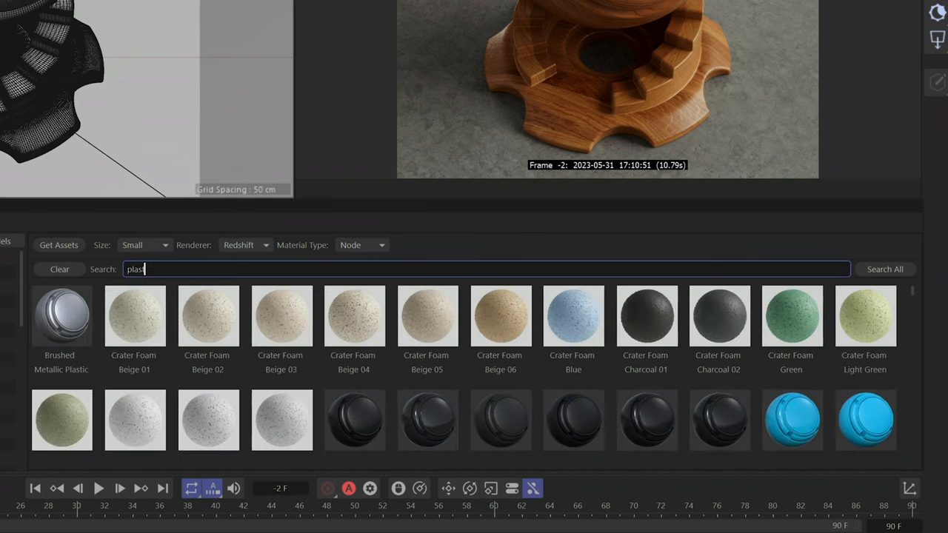
{"action": "type", "text": "ic"}
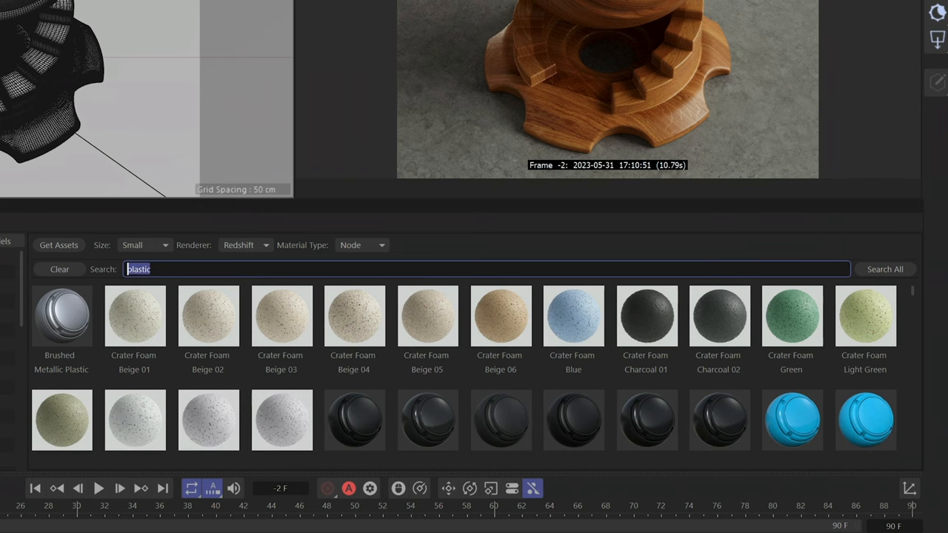
{"action": "type", "text": "foam"}
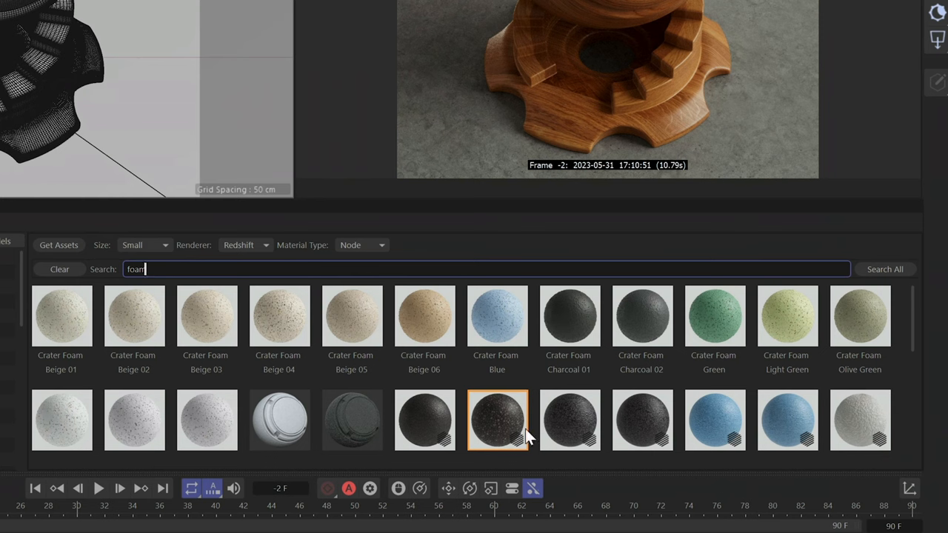
{"action": "mouse_move", "coordinate": [585, 442]}
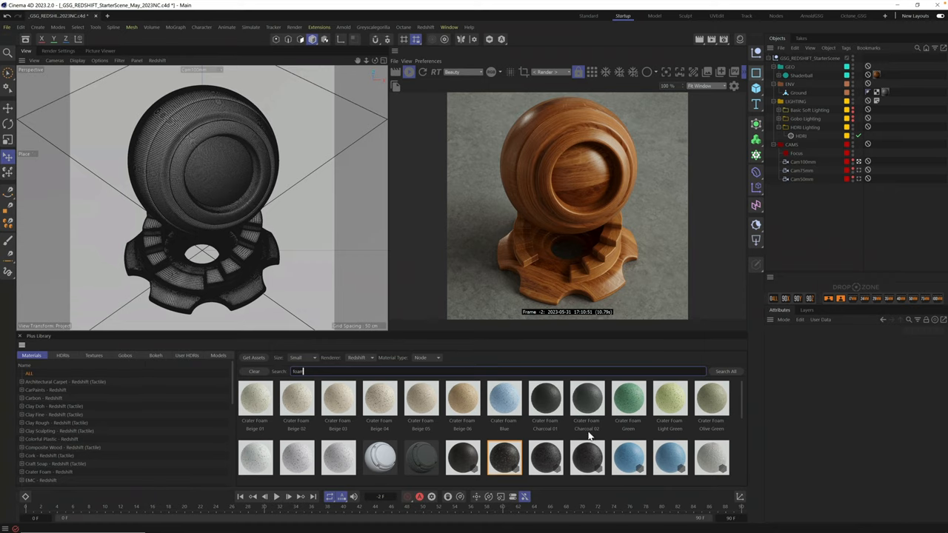
{"action": "mouse_move", "coordinate": [876, 110]}
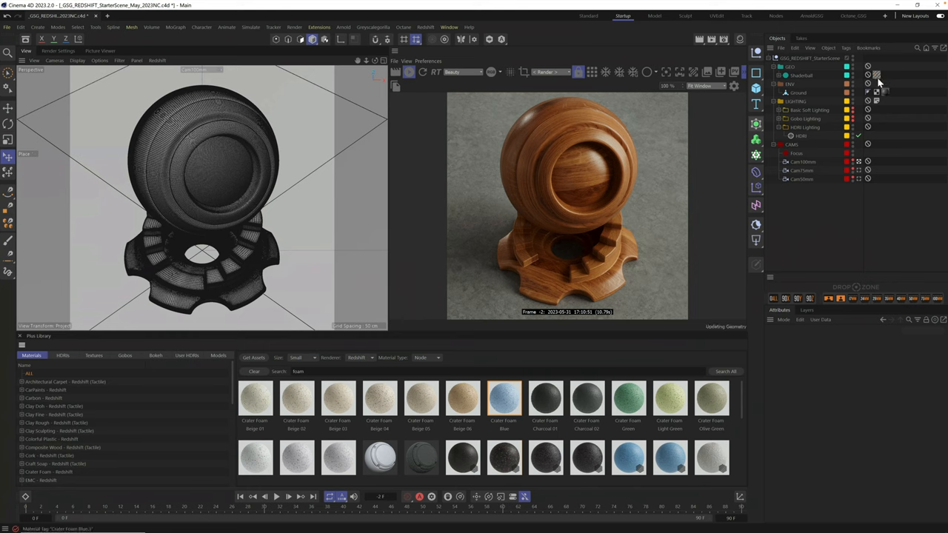
- Apply Blue Crater Foam to the shaderball, then swap in a darker Crater Foam
{"action": "left_click", "coordinate": [877, 77]}
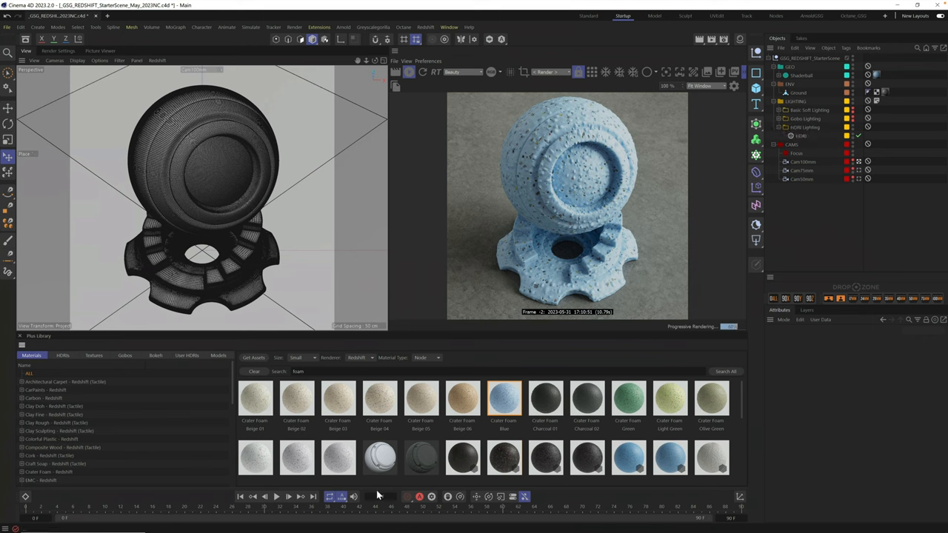
{"action": "left_click", "coordinate": [503, 457]}
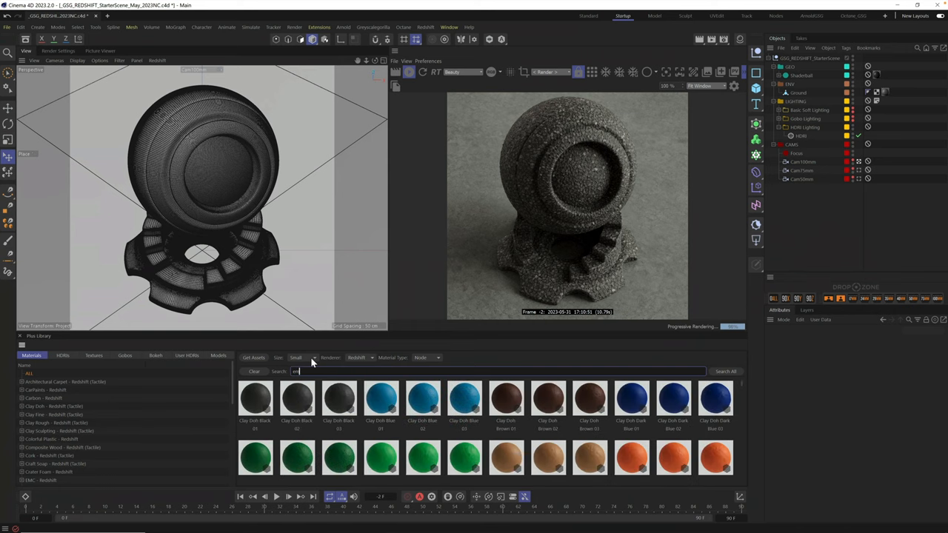
- Search the Plus Library for 'emb' to list Embossed Black Metal presets
{"action": "type", "text": "embo"}
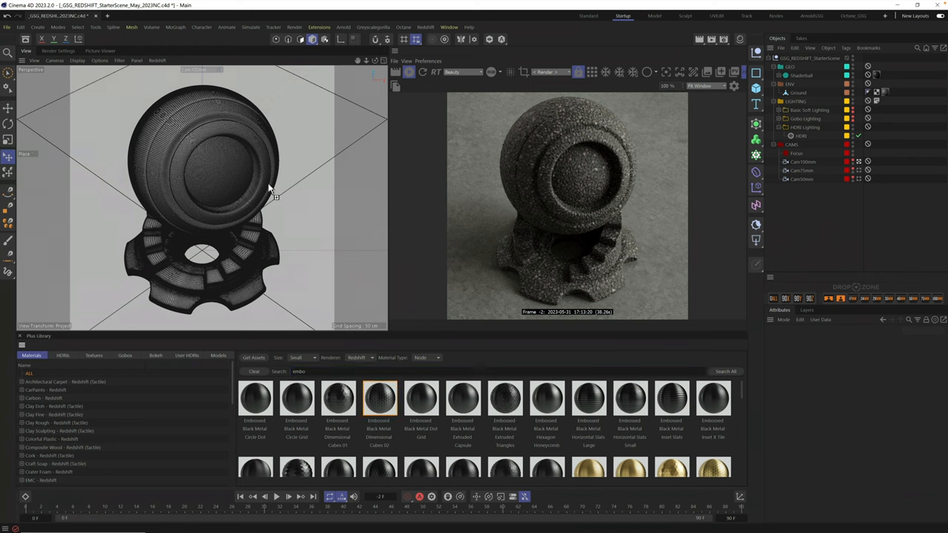
{"action": "mouse_move", "coordinate": [211, 162]}
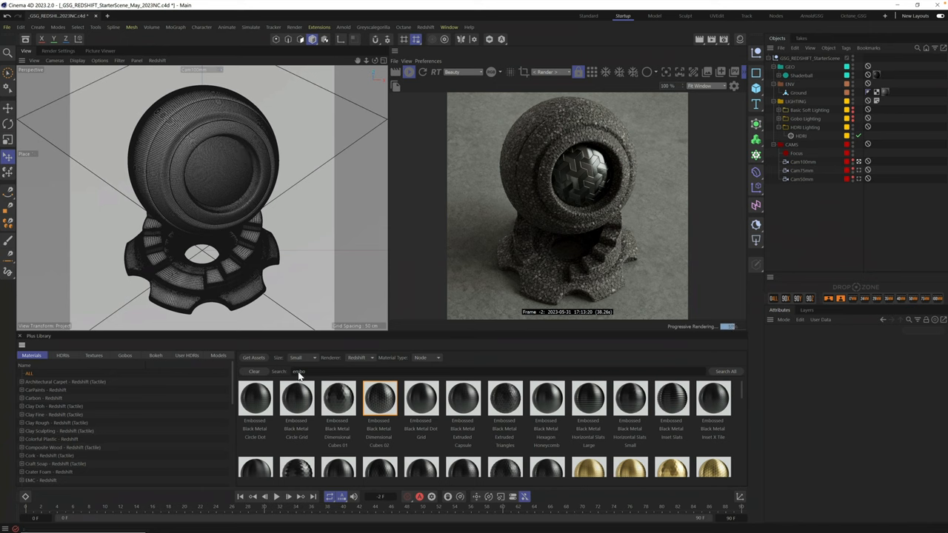
{"action": "mouse_move", "coordinate": [228, 170]}
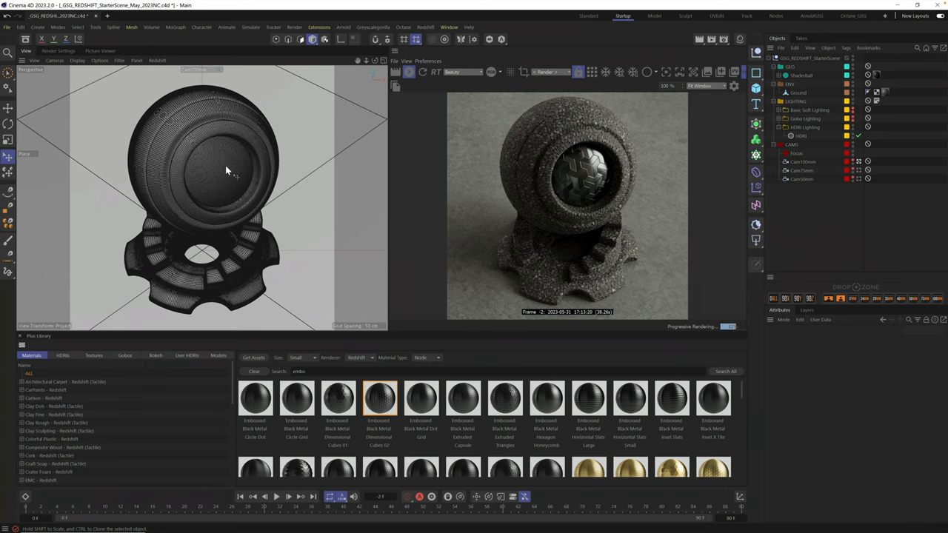
- Remove the Embossed Black Metal tag from the shaderball and show Composite Wood presets
{"action": "left_click", "coordinate": [773, 75]}
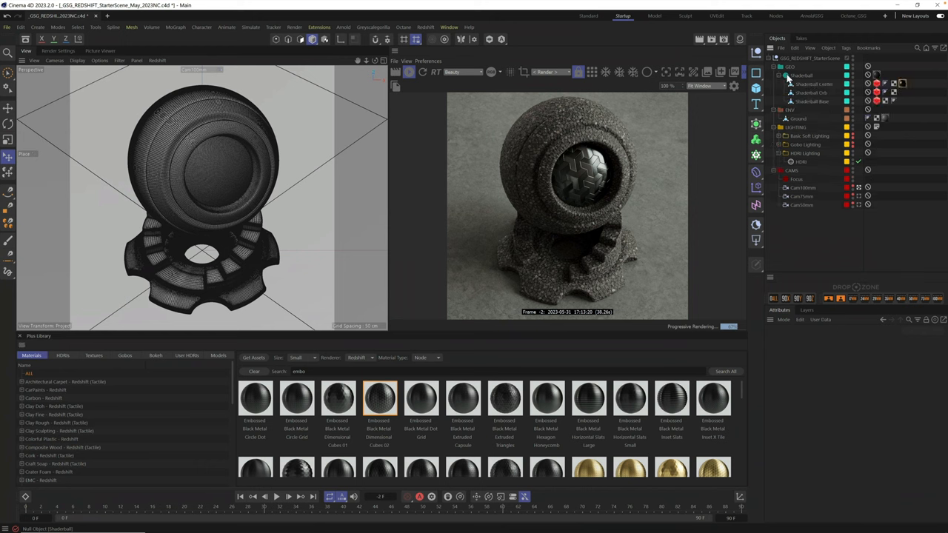
{"action": "mouse_move", "coordinate": [784, 79]}
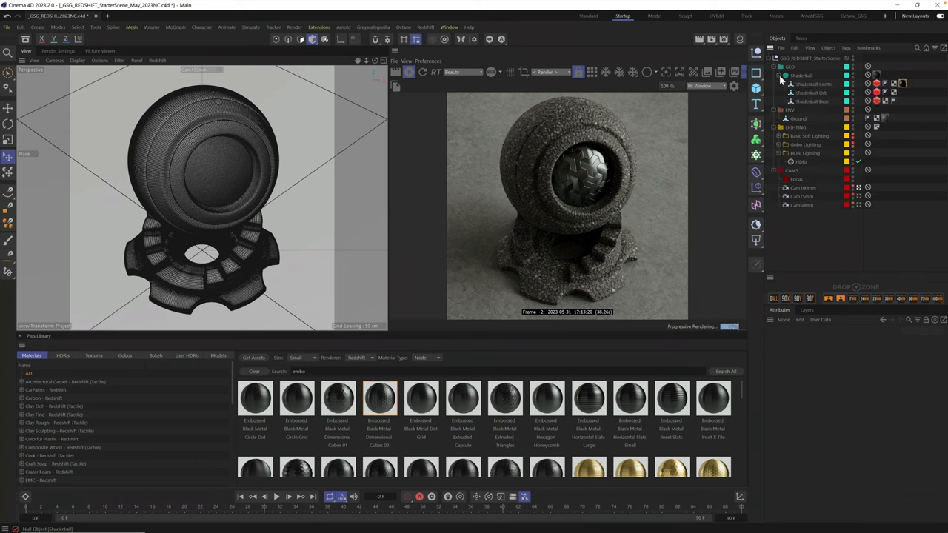
{"action": "left_click", "coordinate": [776, 75]}
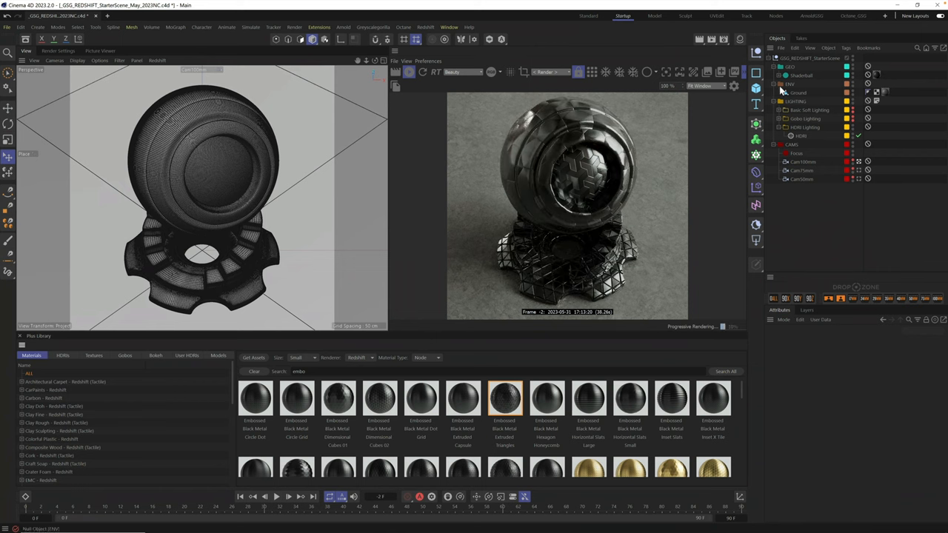
{"action": "left_click", "coordinate": [773, 67]}
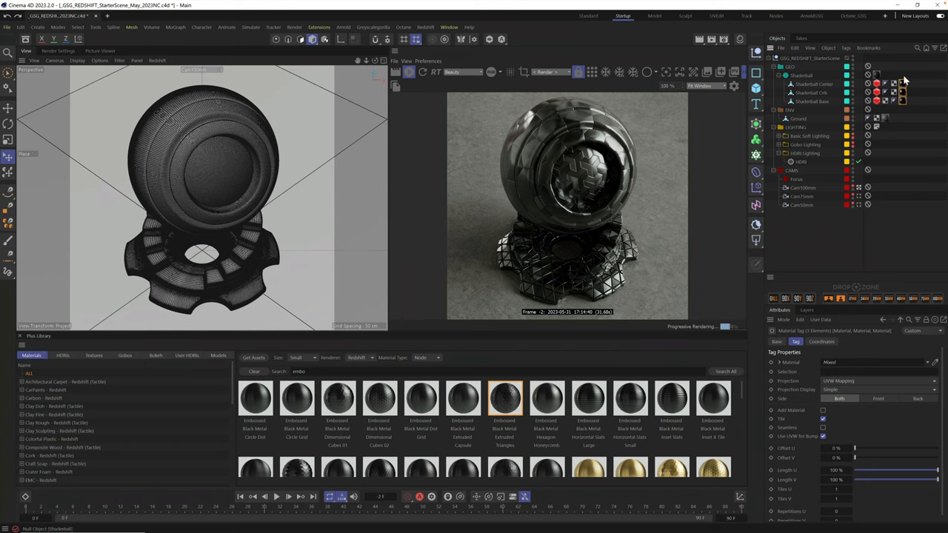
{"action": "left_click", "coordinate": [902, 84]}
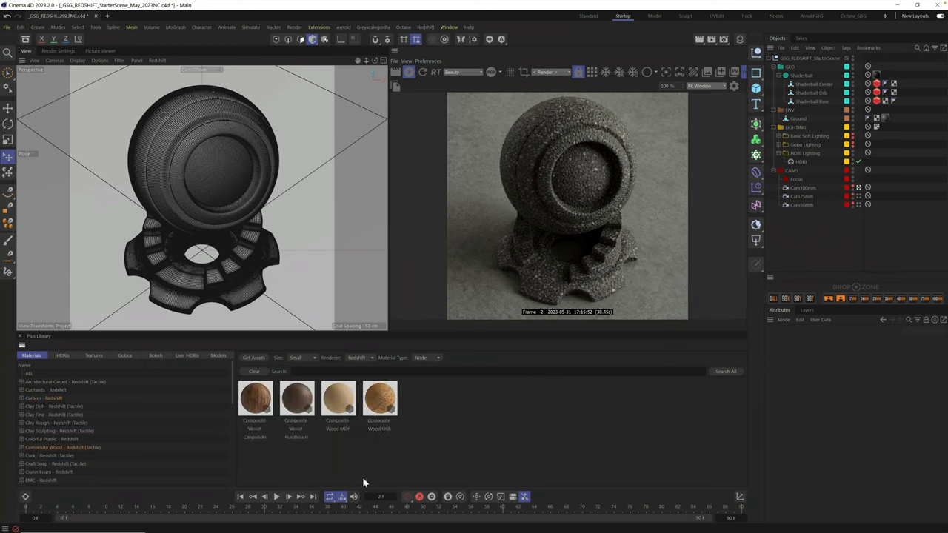
- Apply Composite Wood OSB to the shaderball and scroll to the Paracord presets
{"action": "left_click", "coordinate": [880, 80]}
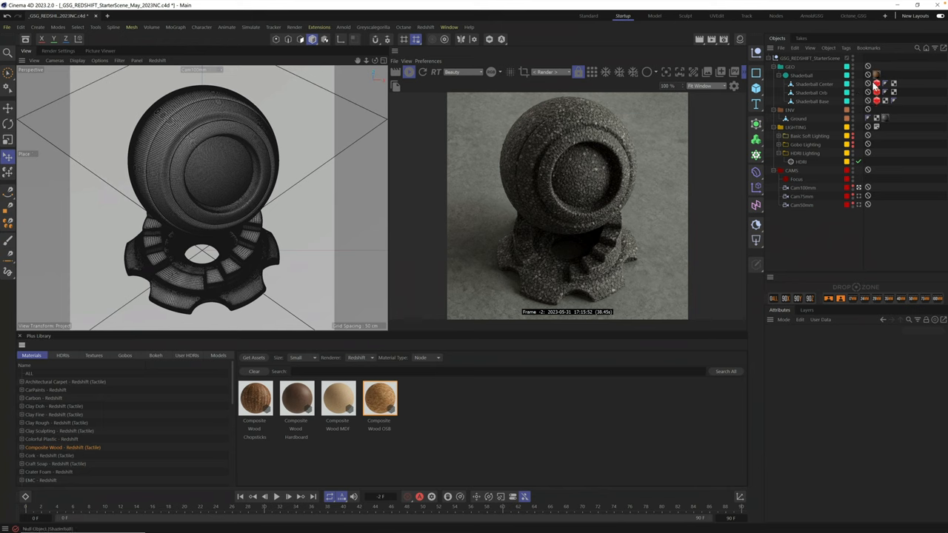
{"action": "left_click", "coordinate": [876, 84]}
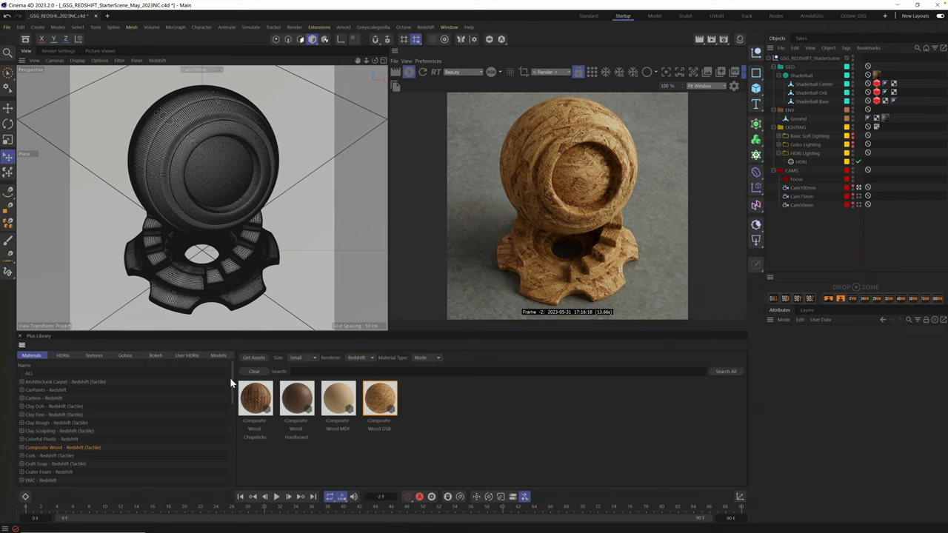
{"action": "scroll", "scroll_direction": "down", "scroll_amount": 3}
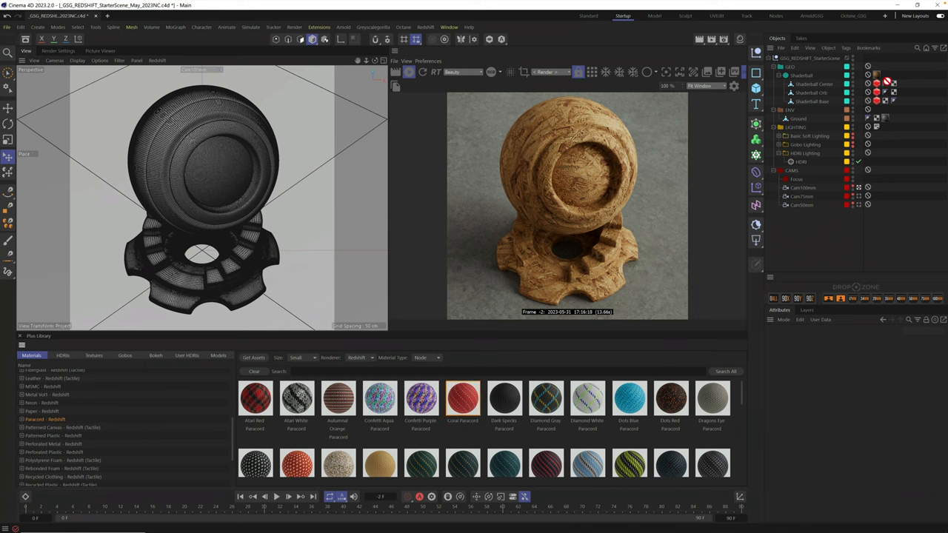
{"action": "mouse_move", "coordinate": [688, 83]}
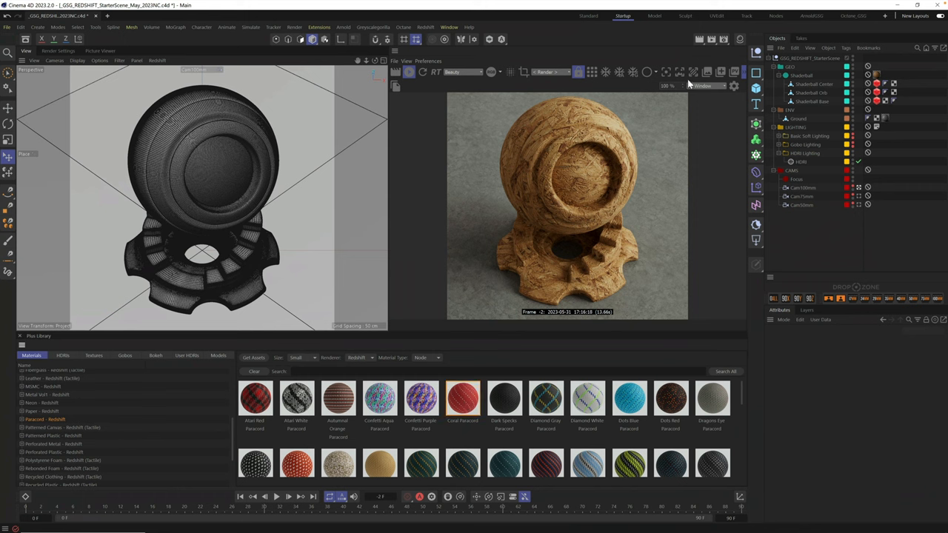
{"action": "mouse_move", "coordinate": [694, 133]}
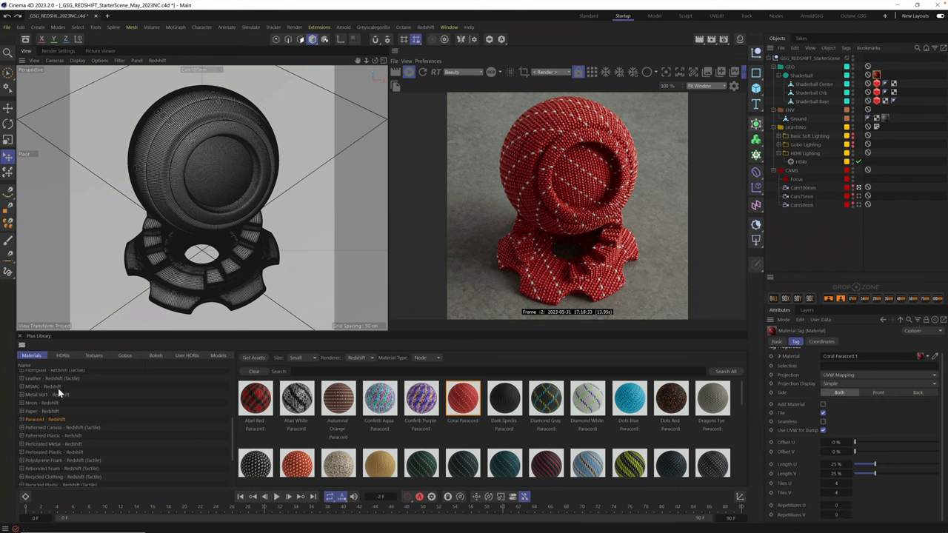
- Switch Plus Library to Models and select the Broadcast Design Models category
{"action": "scroll", "scroll_direction": "down", "scroll_amount": 3}
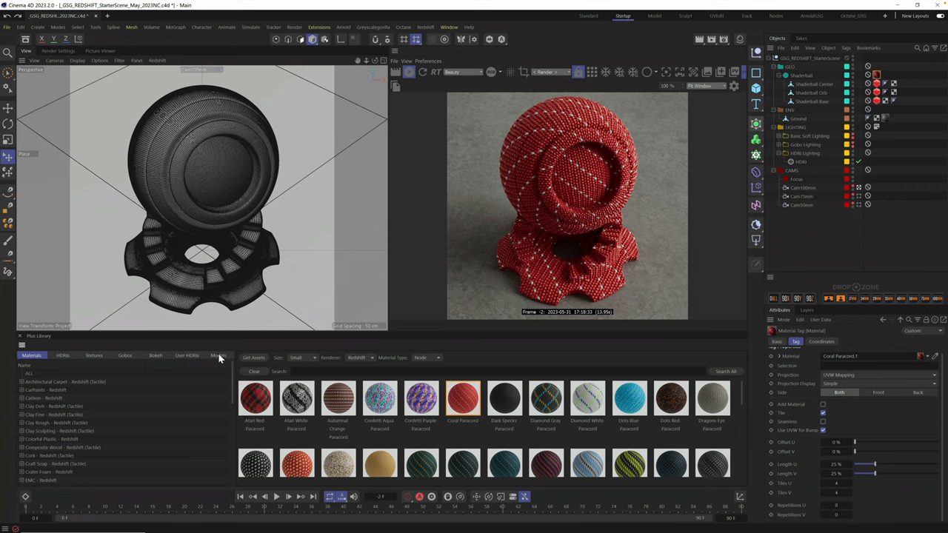
{"action": "left_click", "coordinate": [218, 356]}
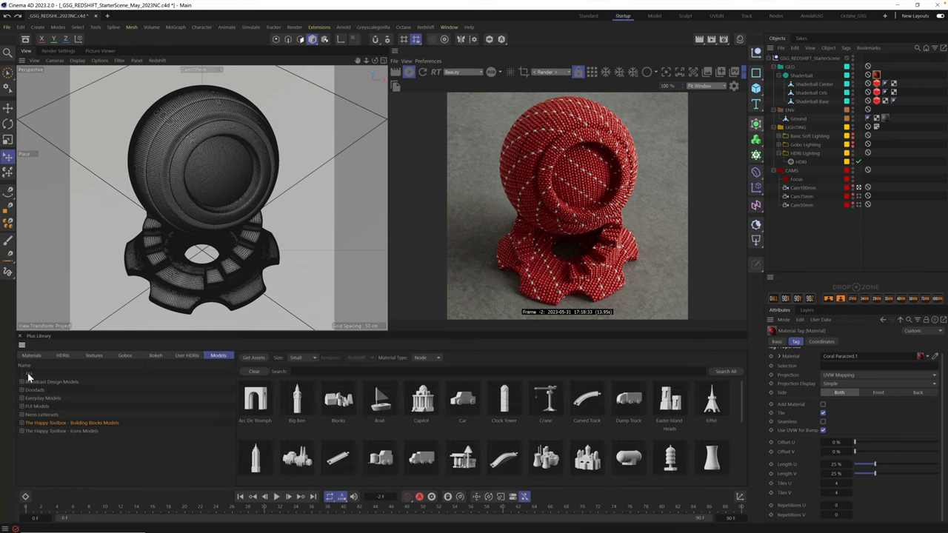
{"action": "left_click", "coordinate": [42, 415]}
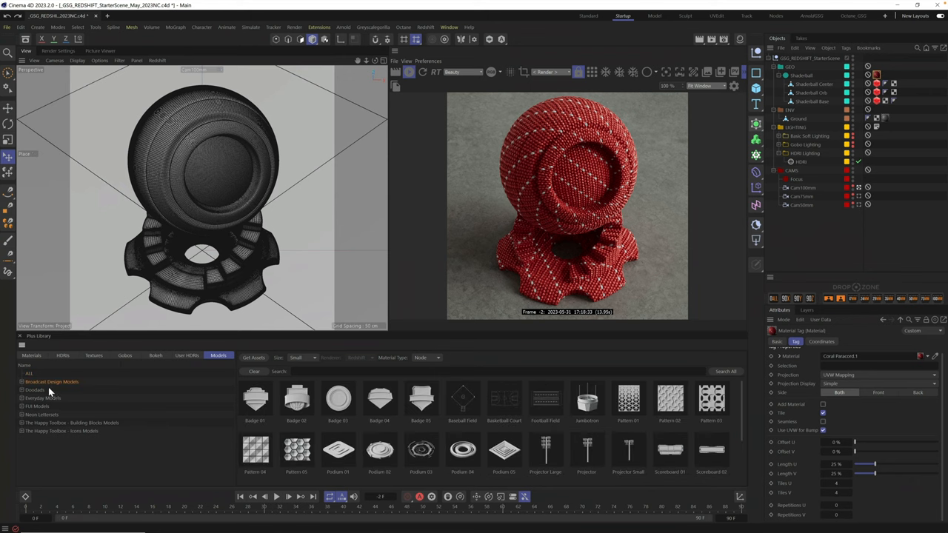
{"action": "mouse_move", "coordinate": [363, 443]}
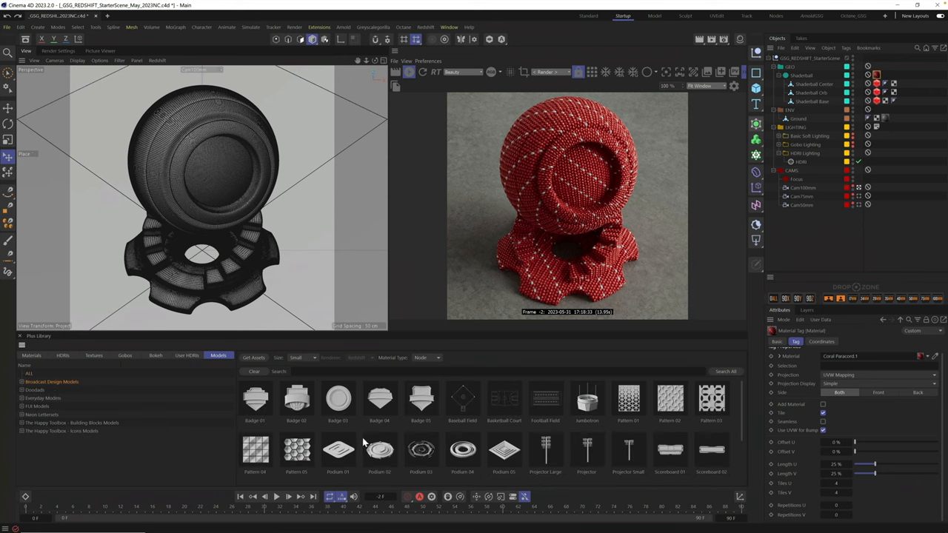
{"action": "left_click", "coordinate": [72, 422]}
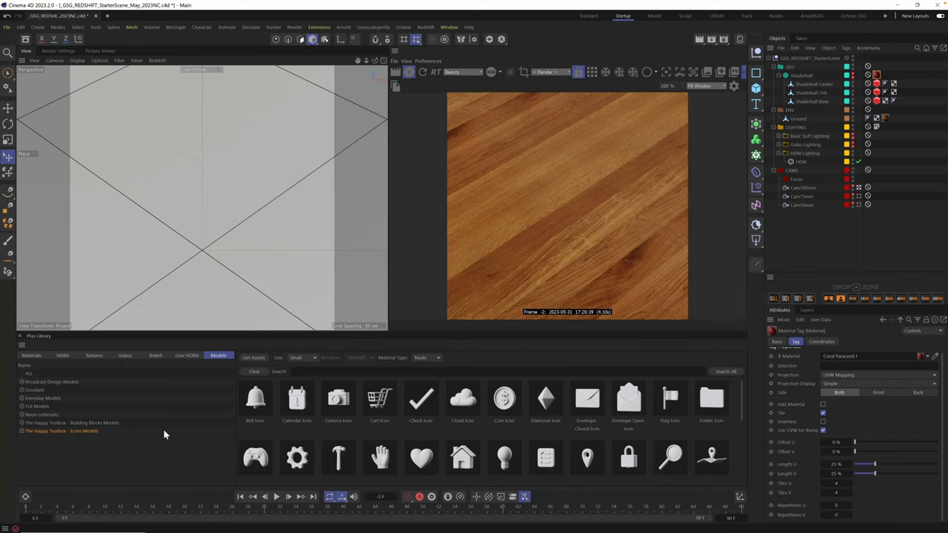
{"action": "mouse_move", "coordinate": [418, 466]}
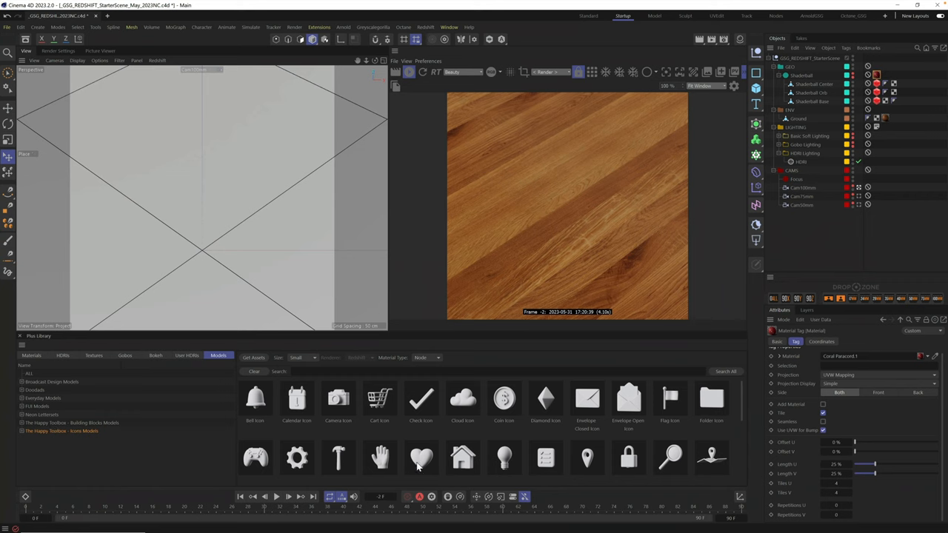
- Import the Happy Toolbox Heart icon and place it large on the wooden floor
{"action": "left_click", "coordinate": [421, 457]}
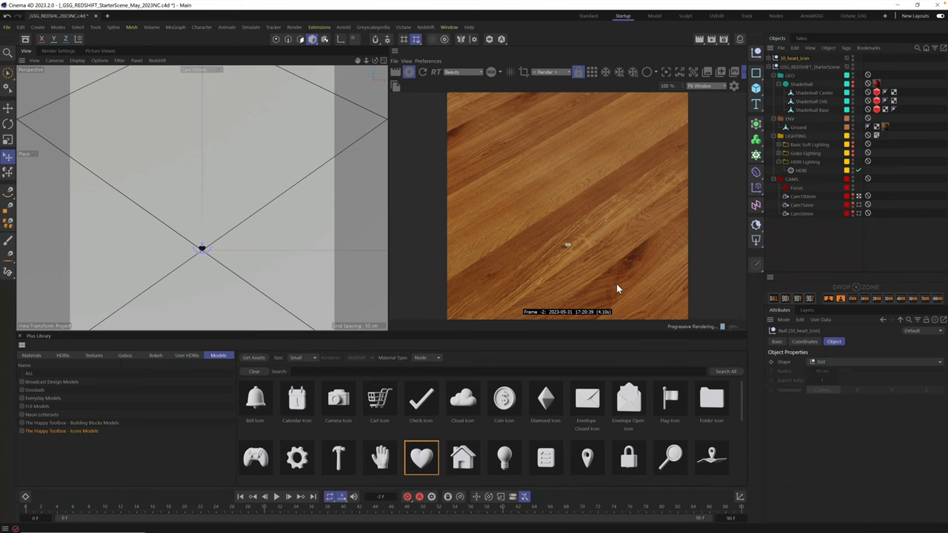
{"action": "mouse_move", "coordinate": [466, 237]}
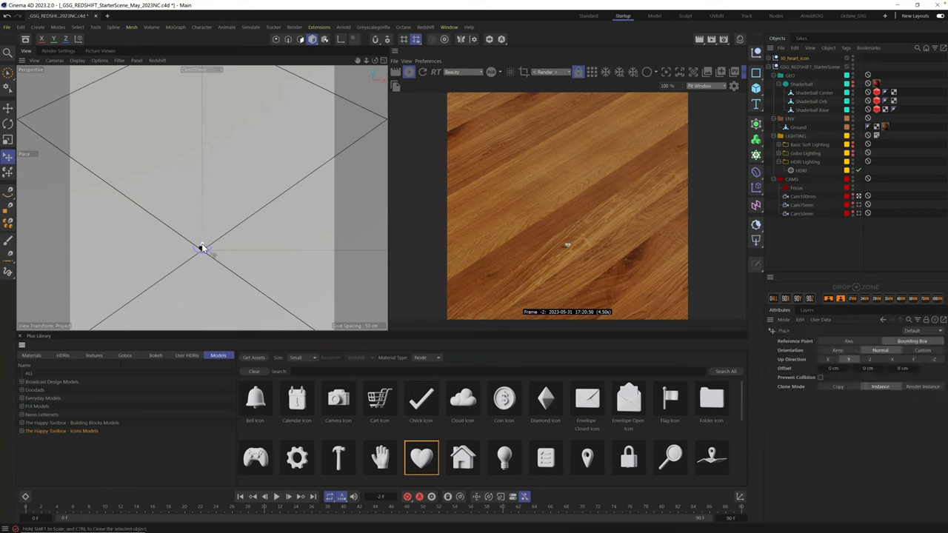
{"action": "double_click", "coordinate": [421, 457]}
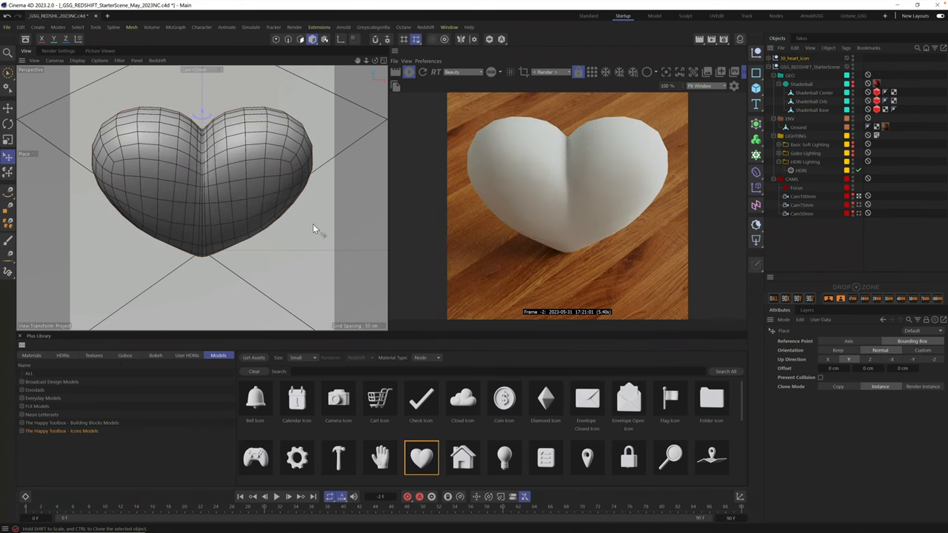
{"action": "mouse_move", "coordinate": [166, 204]}
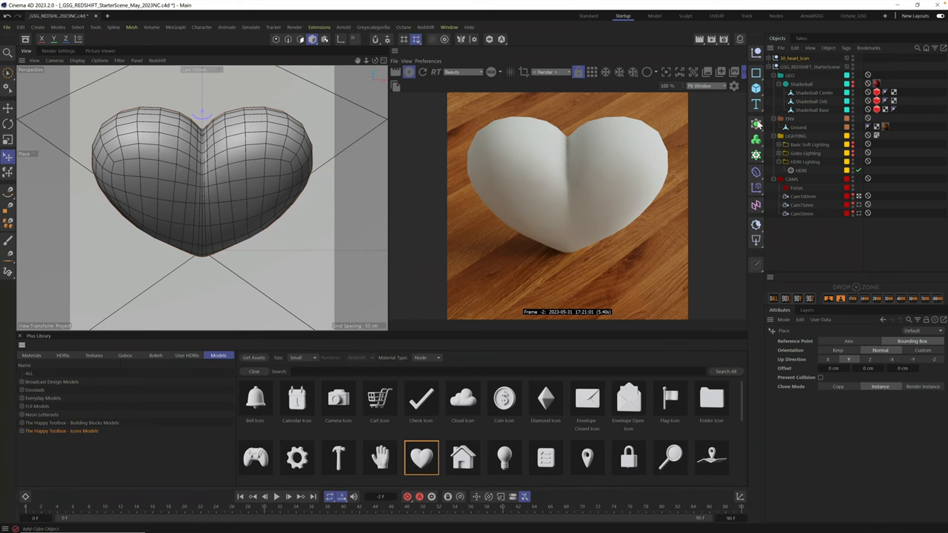
{"action": "mouse_move", "coordinate": [756, 141]}
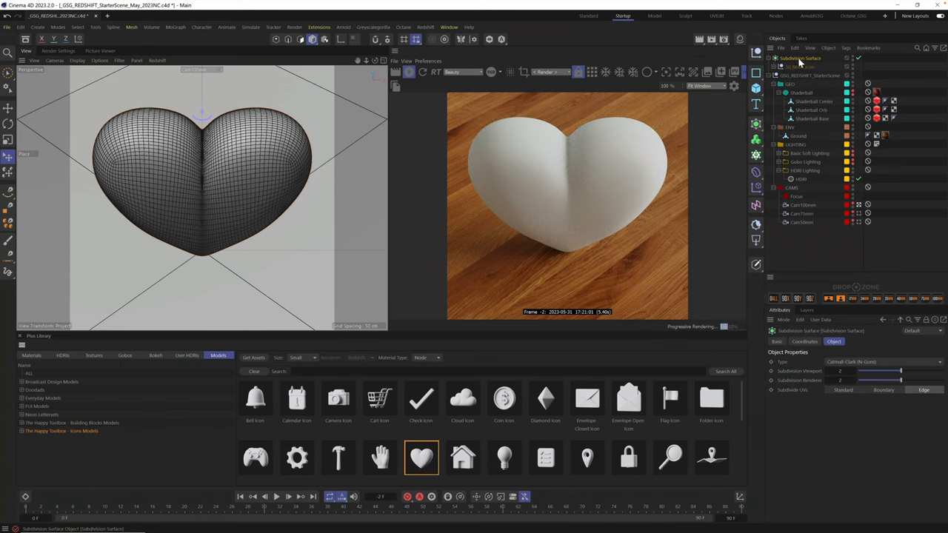
- Add a Subdivision Surface and place the 3D_heart_icon null under it
{"action": "left_click", "coordinate": [803, 67]}
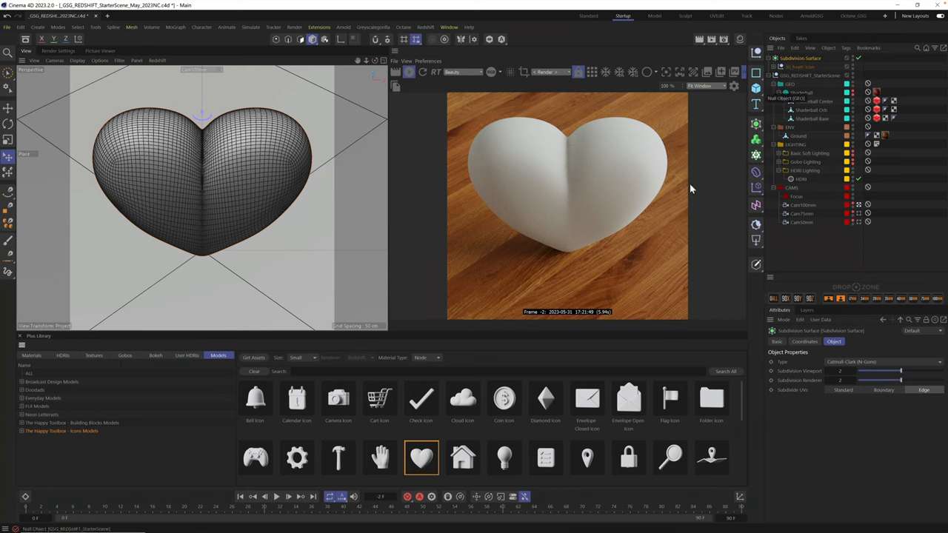
{"action": "mouse_move", "coordinate": [577, 227]}
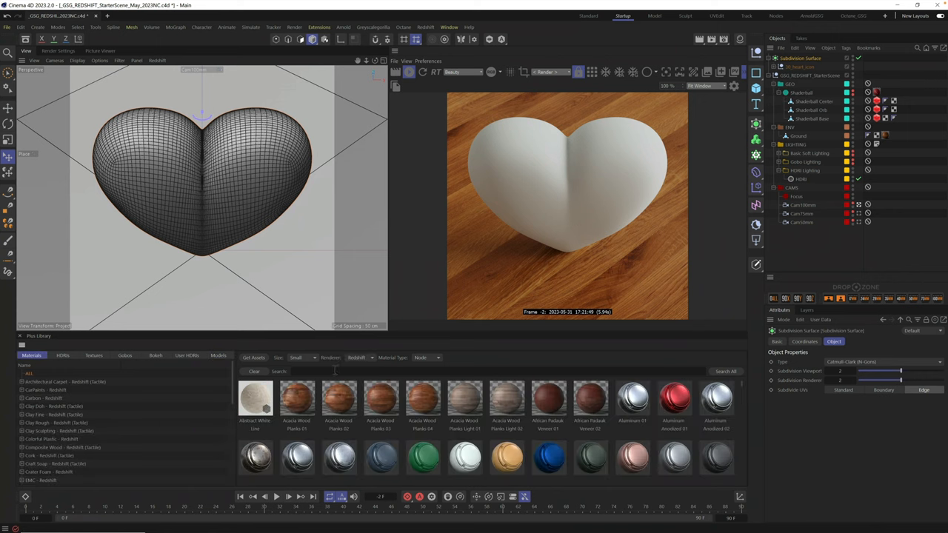
- Search Plus Library Materials for 'leather' and apply Leather Bold Red to the heart
{"action": "type", "text": "leather"}
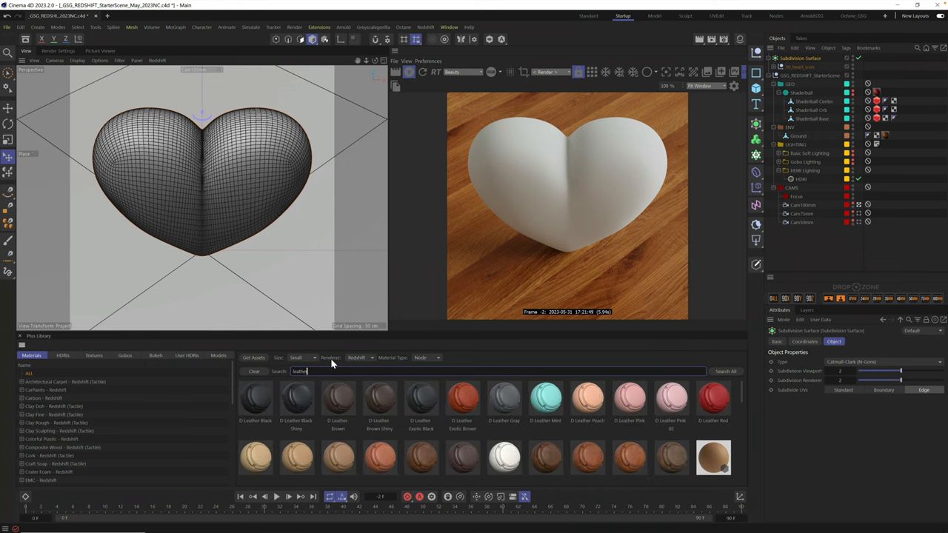
{"action": "scroll", "scroll_direction": "down", "scroll_amount": 3}
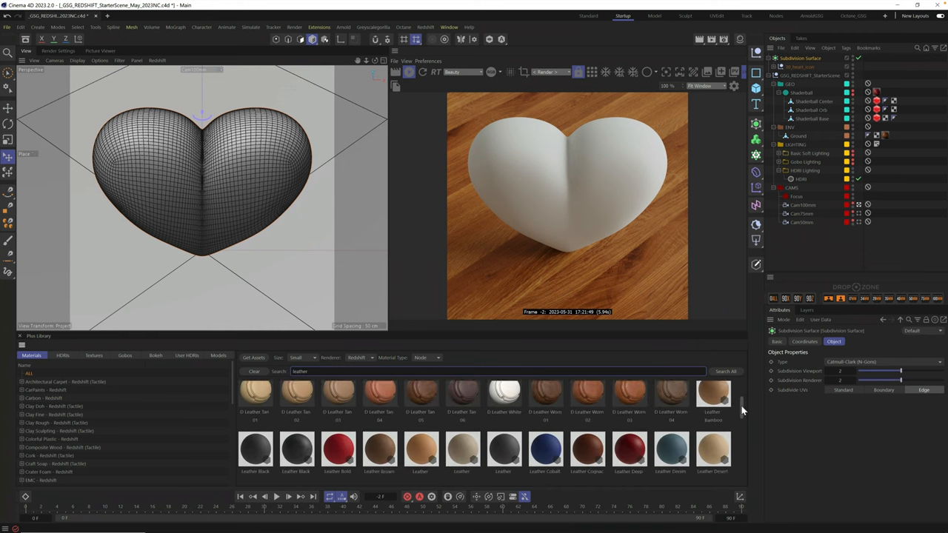
{"action": "scroll", "scroll_direction": "down", "scroll_amount": 3}
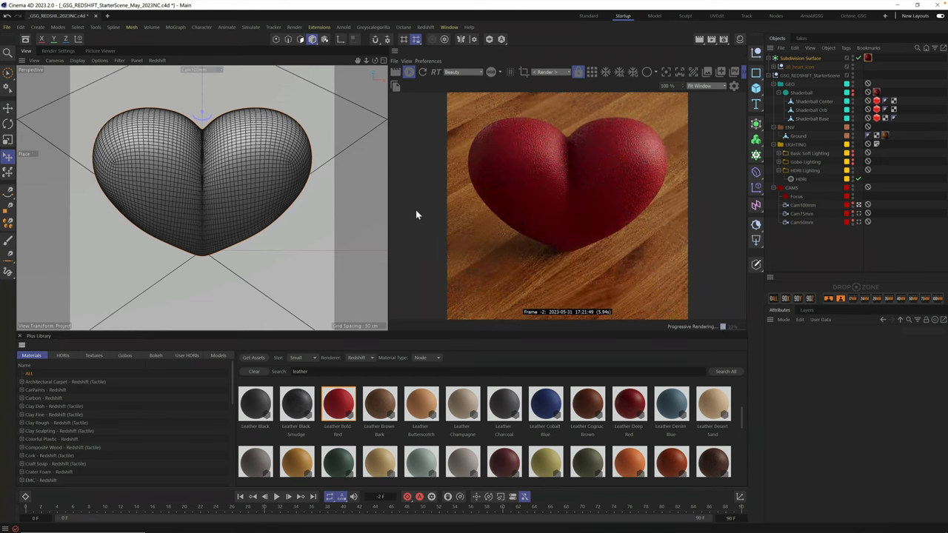
{"action": "mouse_move", "coordinate": [276, 196]}
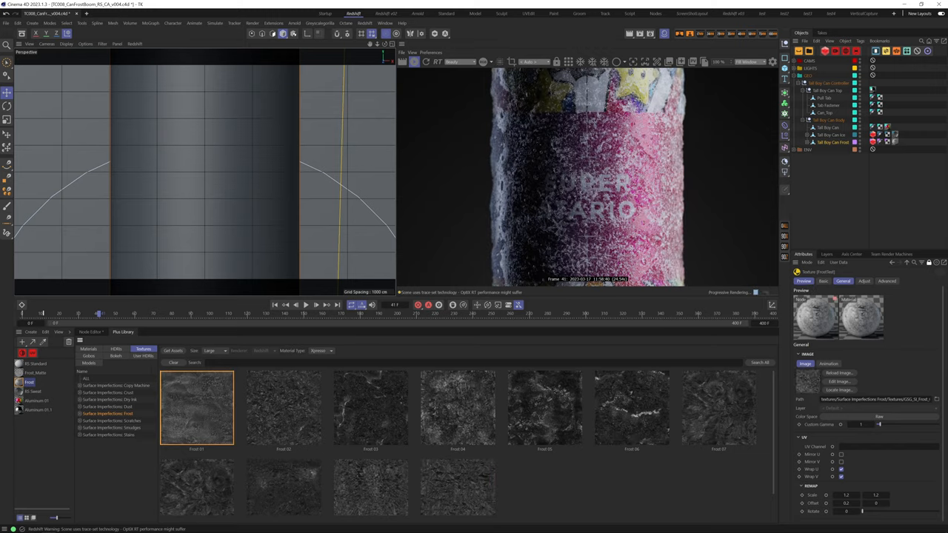
- Replace the can's frost image with another Surface Imperfections Frost texture
{"action": "left_click", "coordinate": [196, 487]}
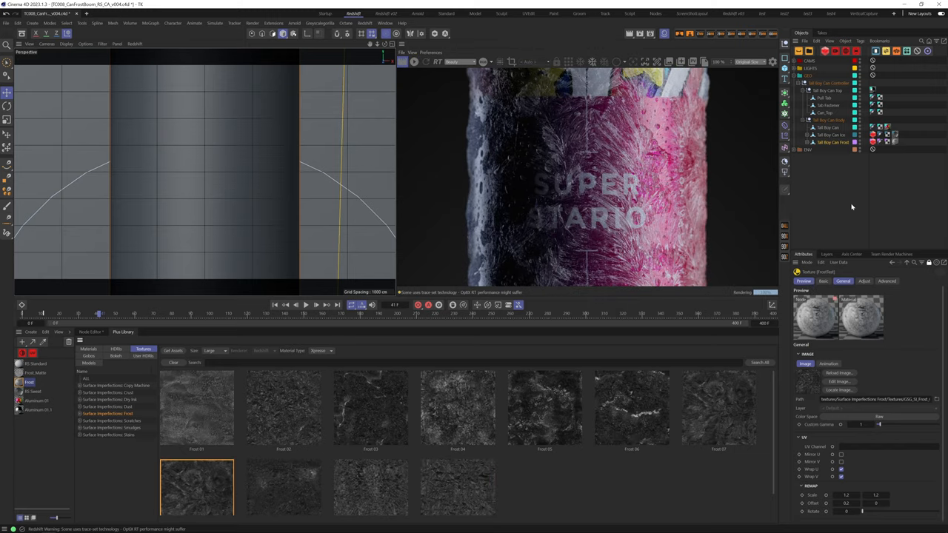